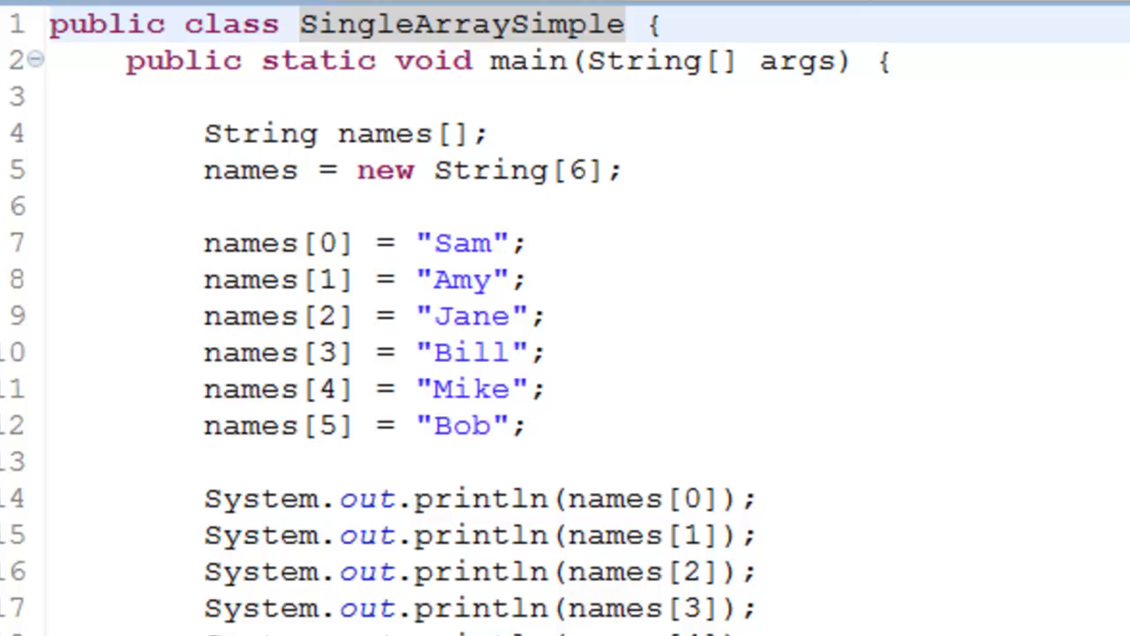
Step: Review SingleArraySimple: the names declaration, the six-slot String array and the index-0 assignment
{"action": "left_click", "coordinate": [529, 25]}
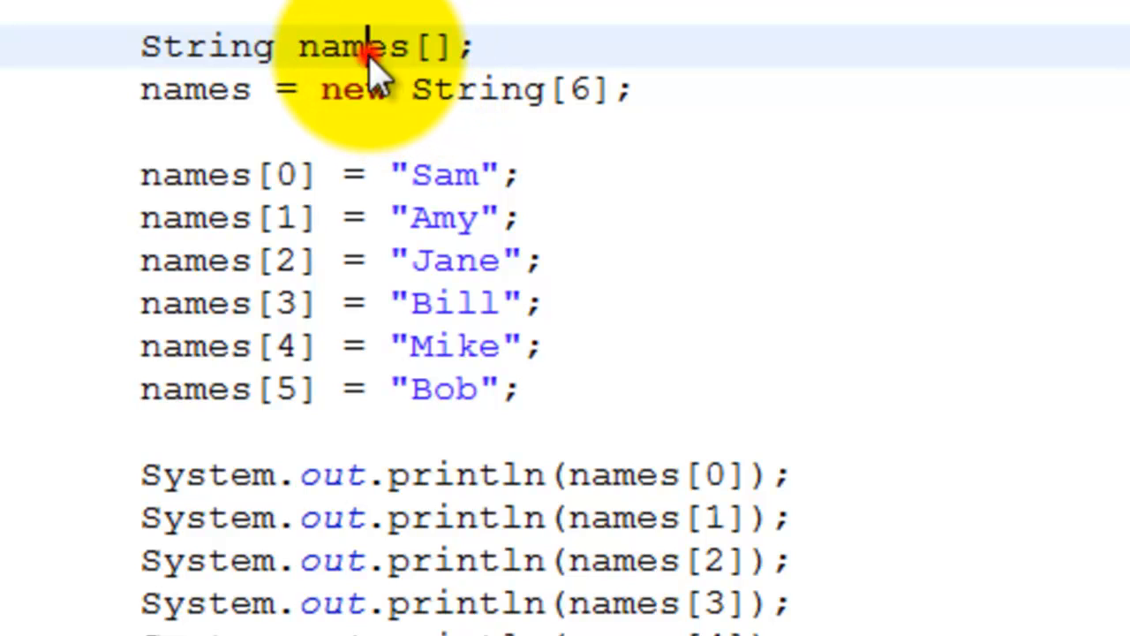
{"action": "double_click", "coordinate": [351, 46]}
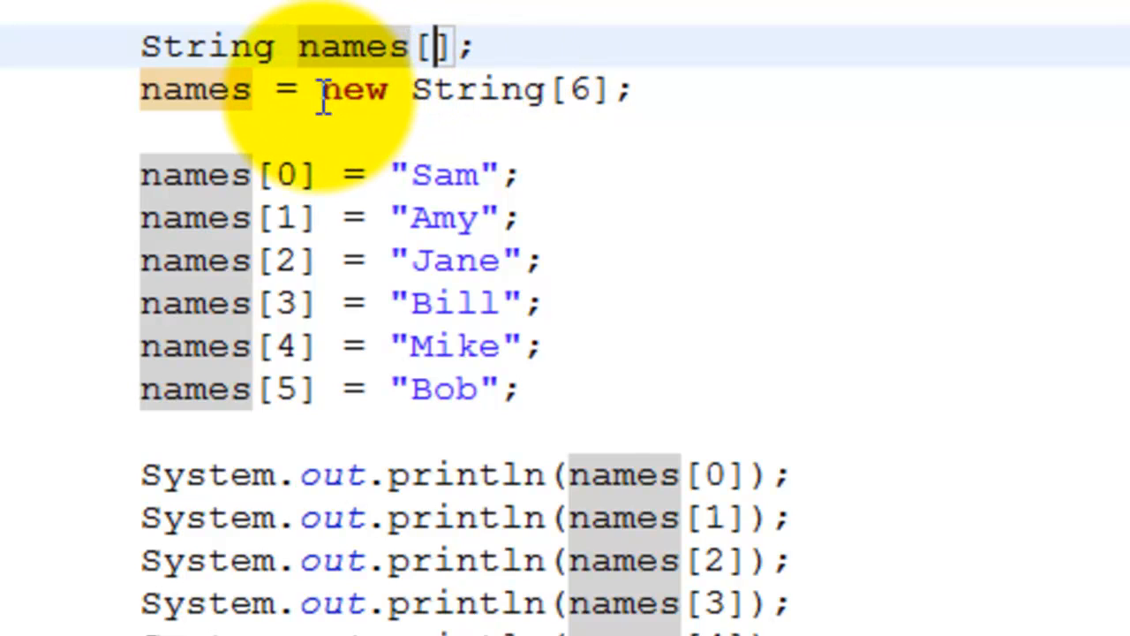
{"action": "left_click_drag", "start_coordinate": [321, 88], "coordinate": [618, 88]}
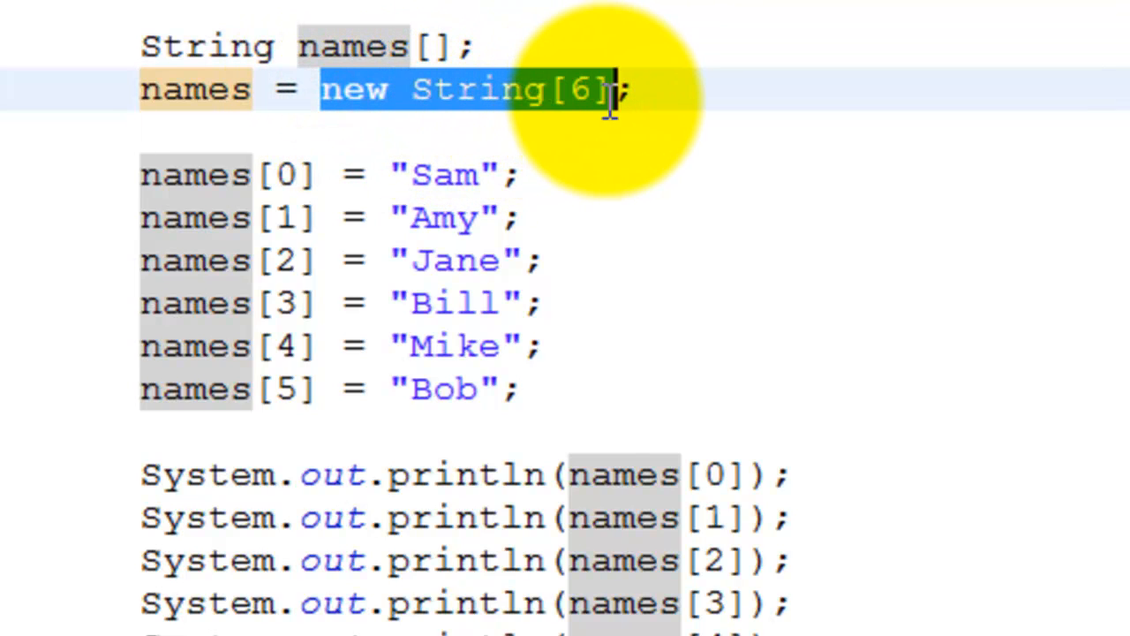
{"action": "left_click", "coordinate": [604, 88]}
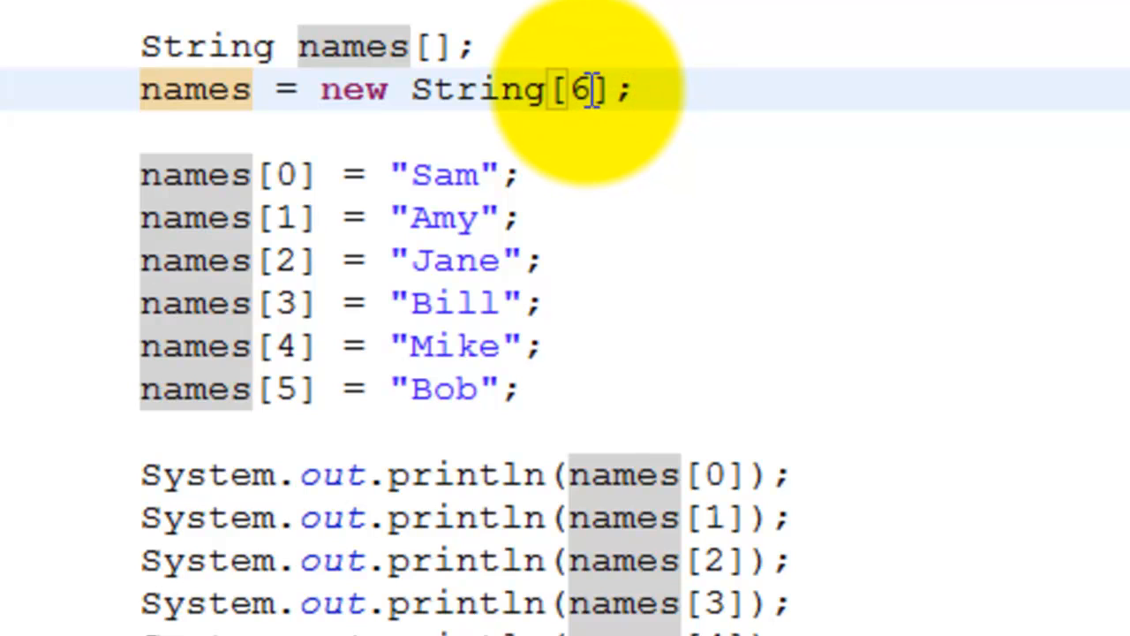
{"action": "double_click", "coordinate": [582, 88]}
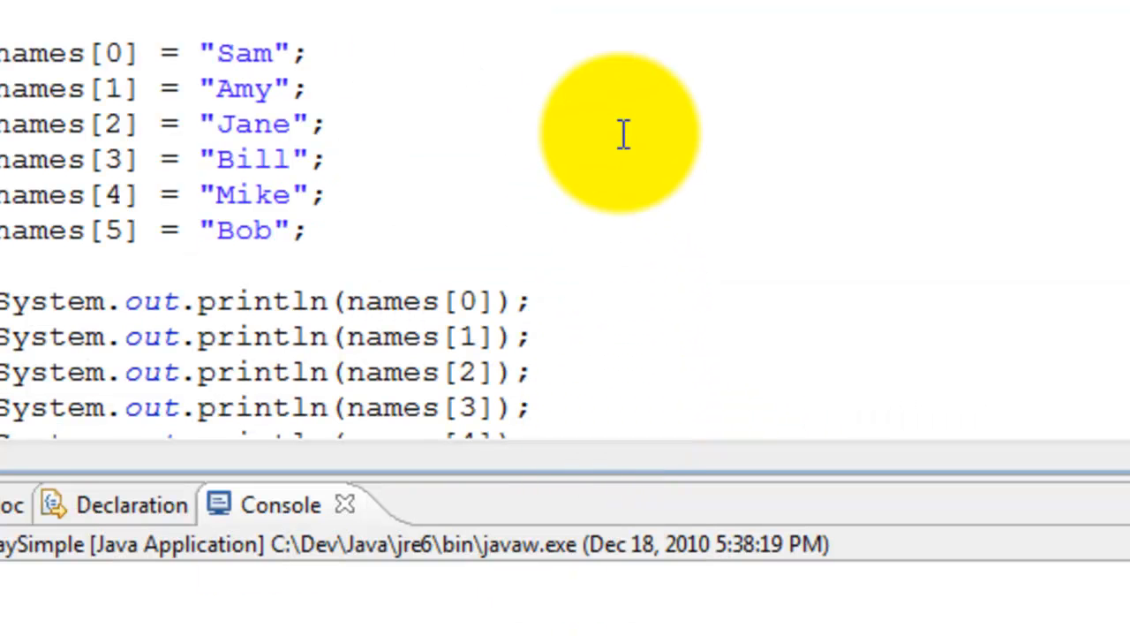
{"action": "scroll", "scroll_direction": "up", "scroll_amount": 3}
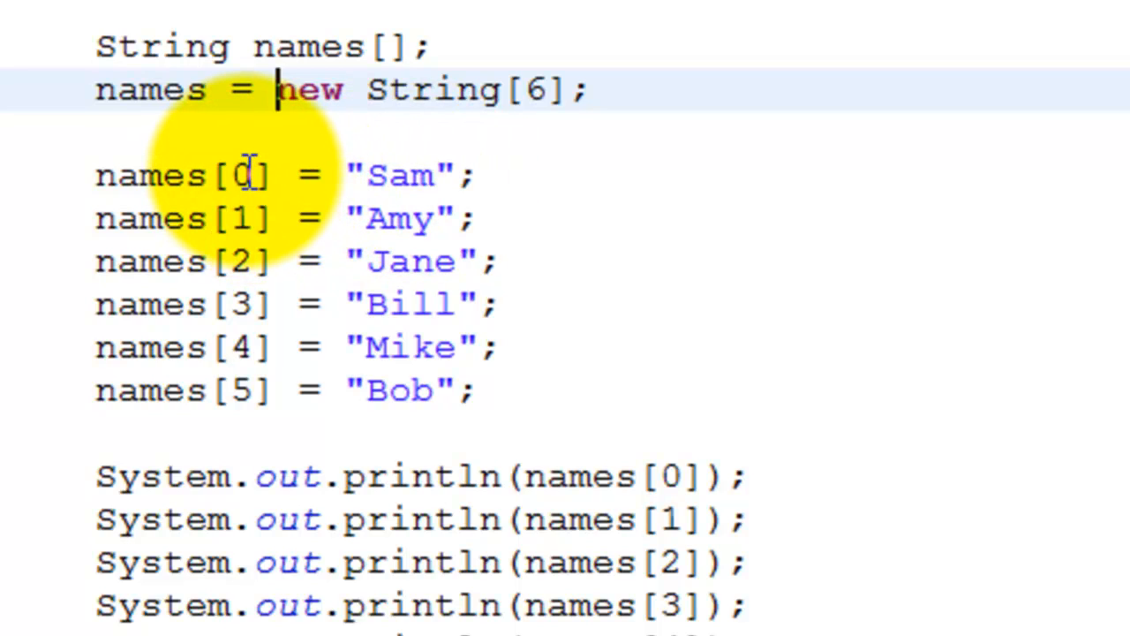
{"action": "left_click", "coordinate": [245, 175]}
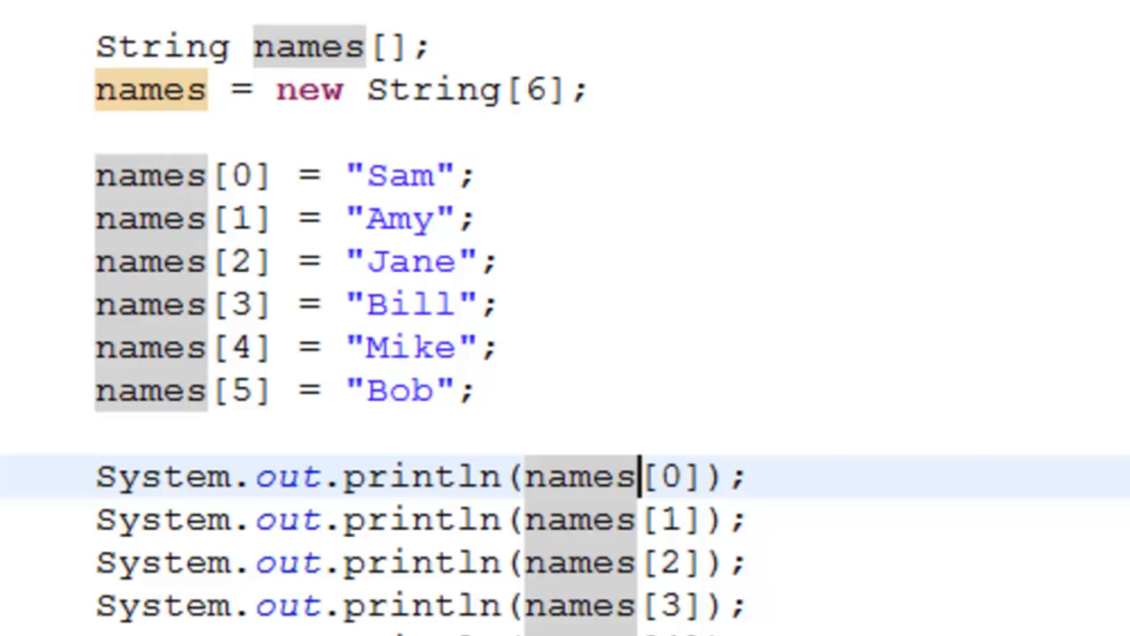
{"action": "scroll", "scroll_direction": "down", "scroll_amount": 3}
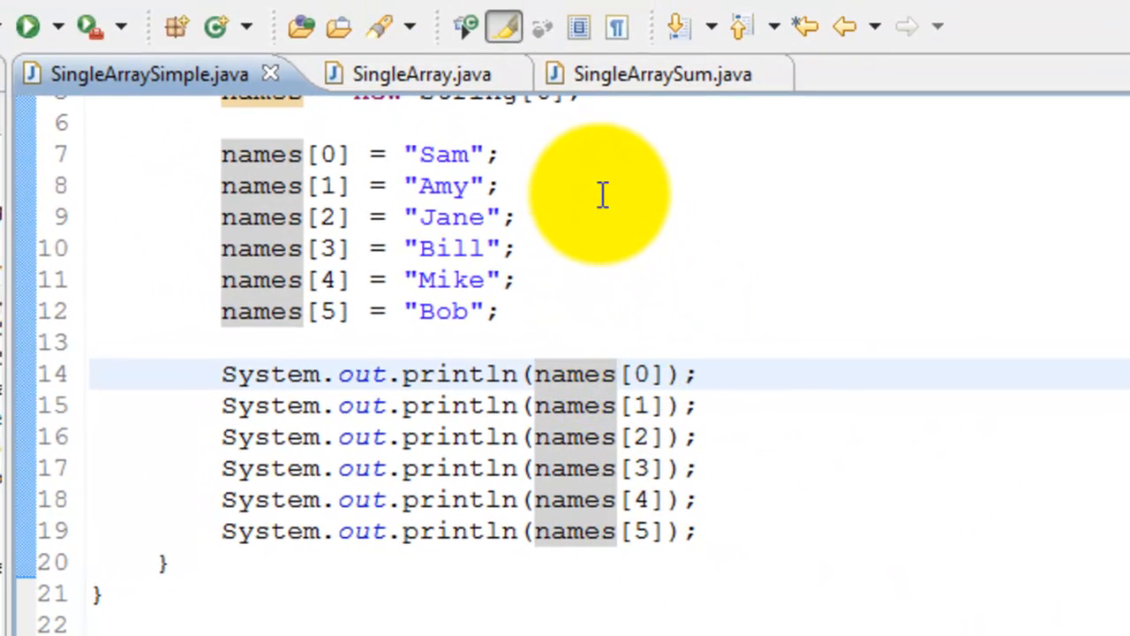
{"action": "mouse_move", "coordinate": [433, 300]}
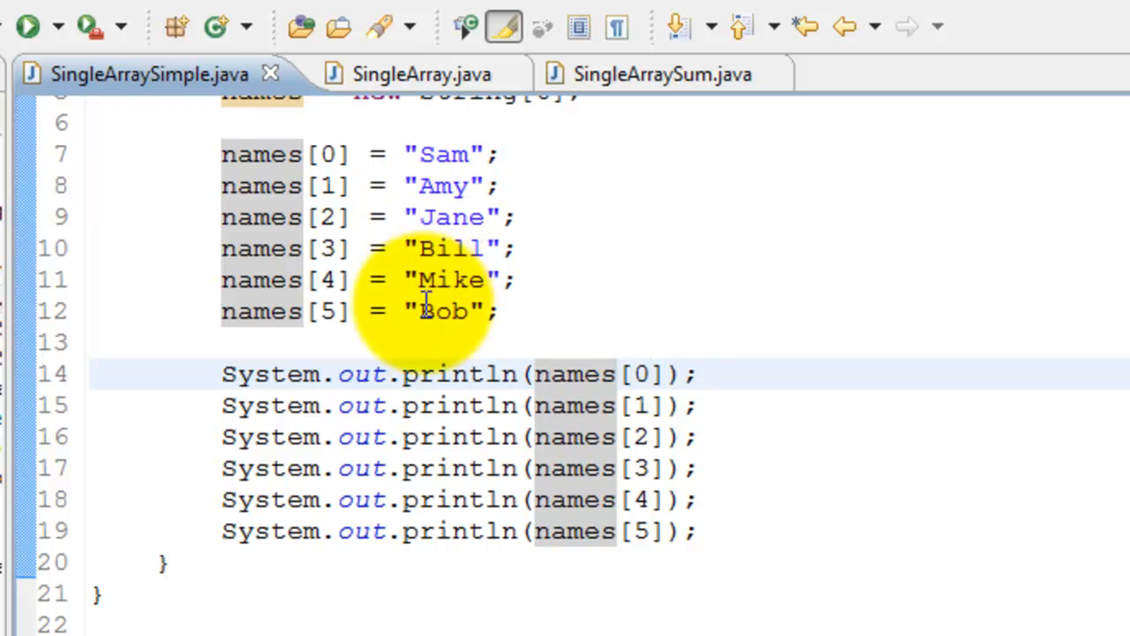
{"action": "mouse_move", "coordinate": [491, 445]}
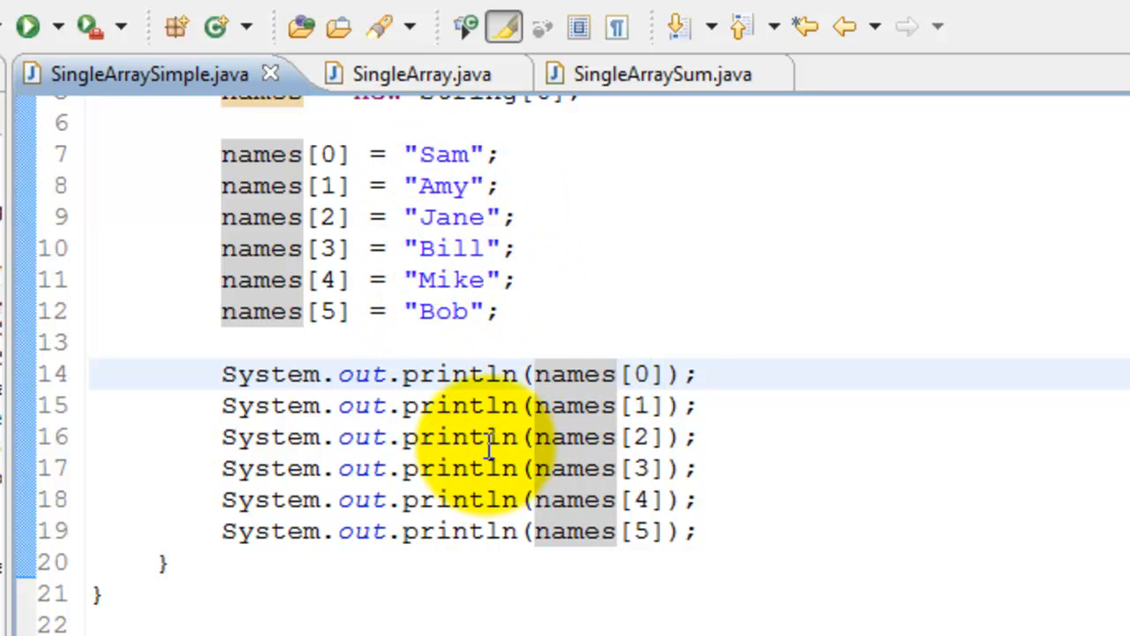
Step: Run SingleArraySimple to print the names, then bring up SingleArray.java with its for loop
{"action": "left_click", "coordinate": [27, 25]}
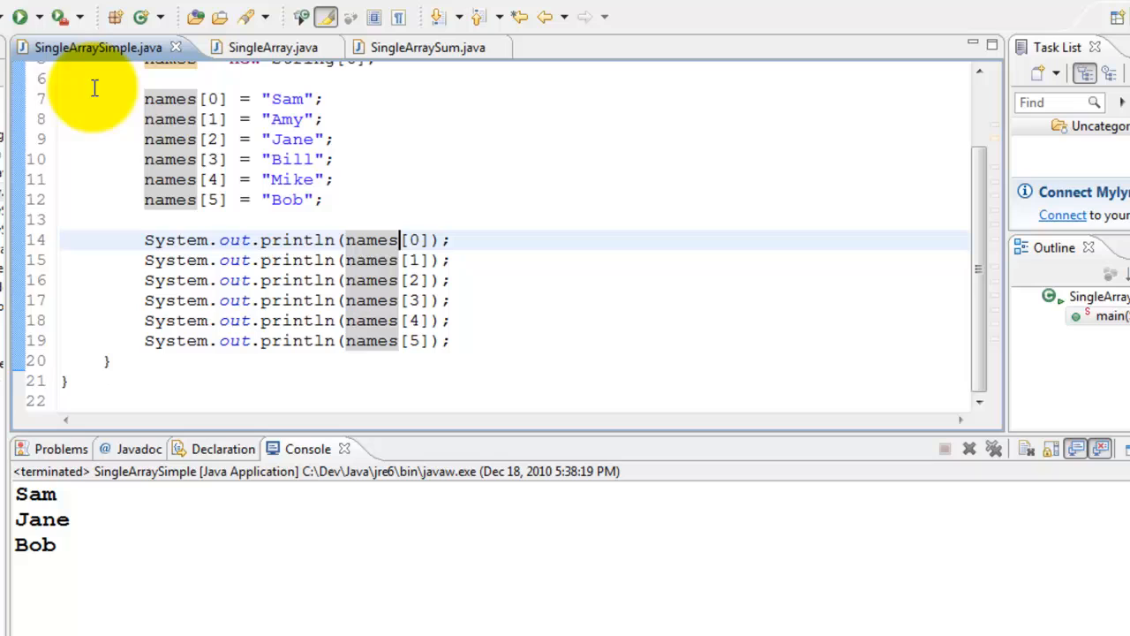
{"action": "left_click", "coordinate": [19, 16]}
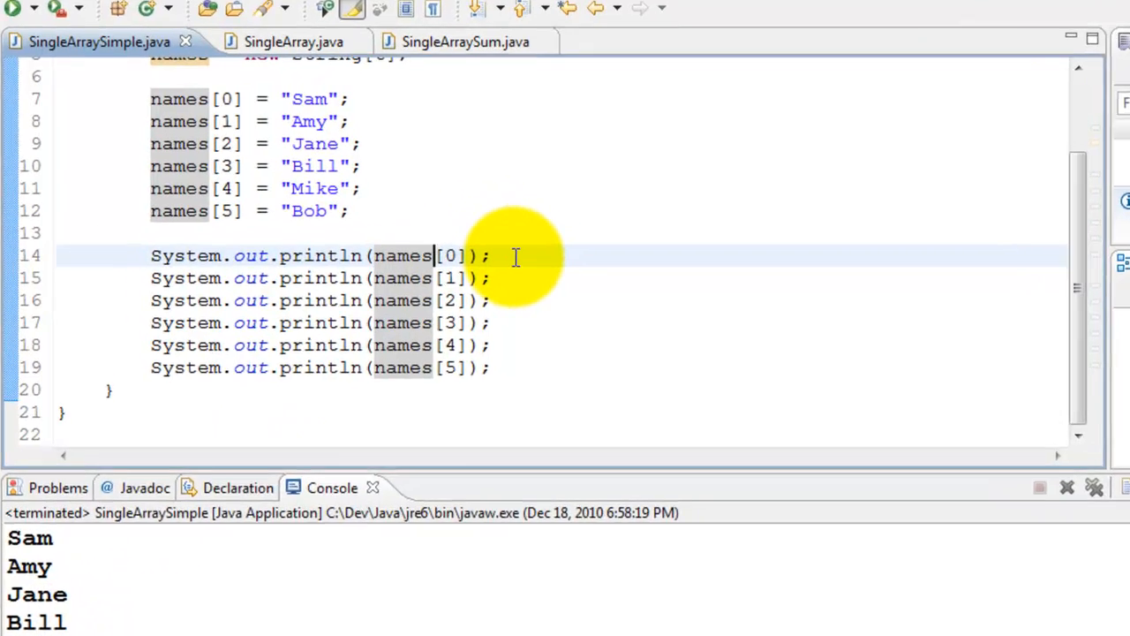
{"action": "left_click", "coordinate": [293, 42]}
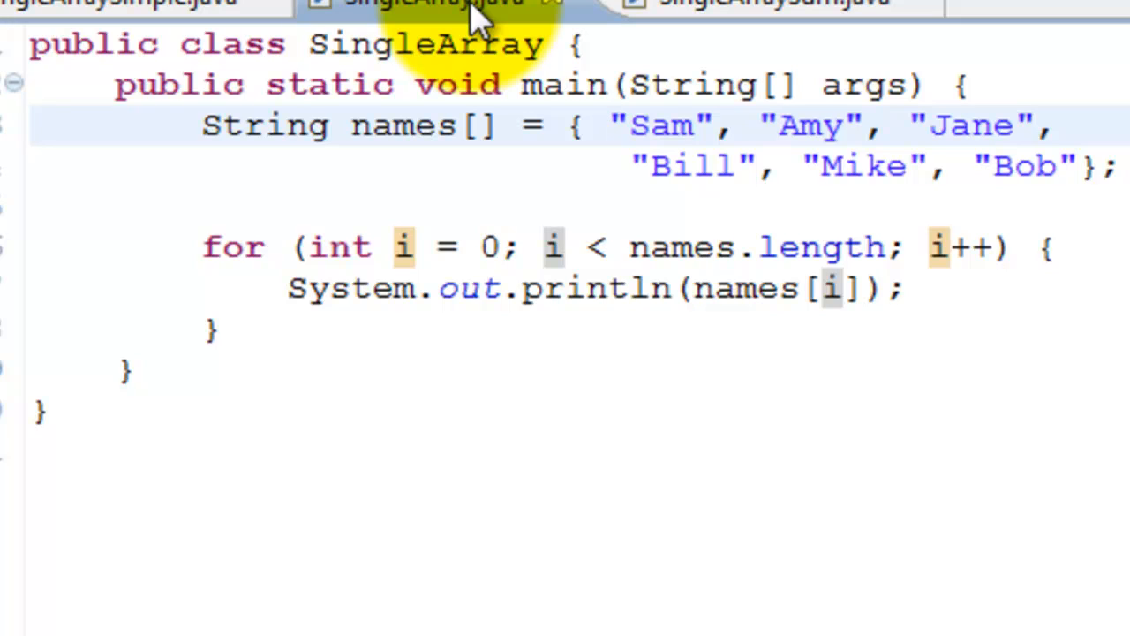
{"action": "left_click", "coordinate": [609, 124]}
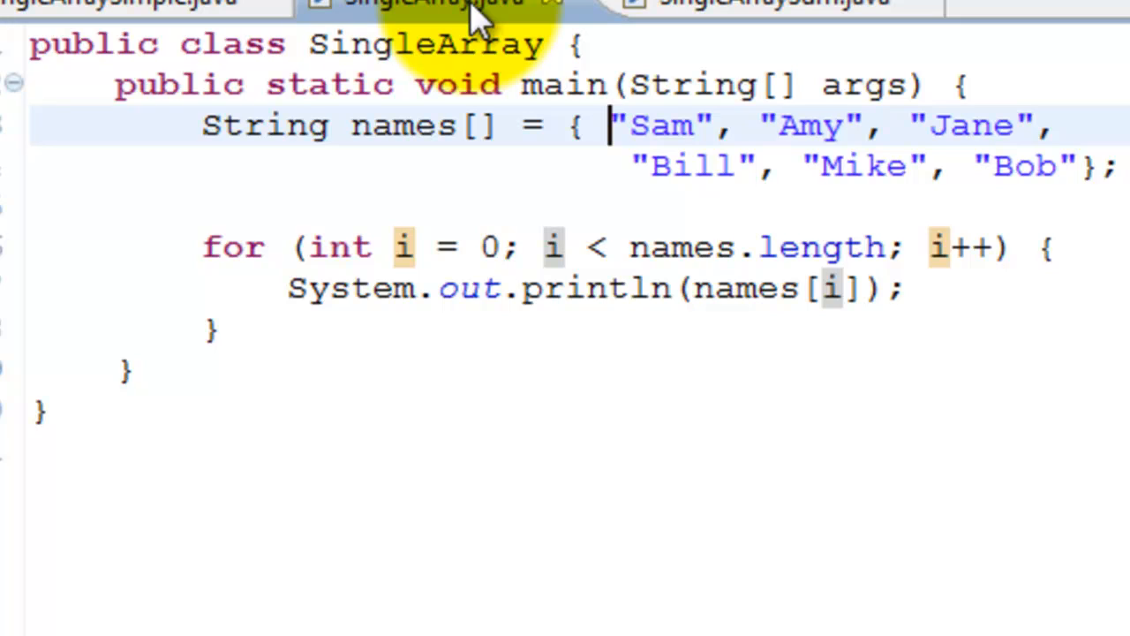
{"action": "mouse_move", "coordinate": [486, 191]}
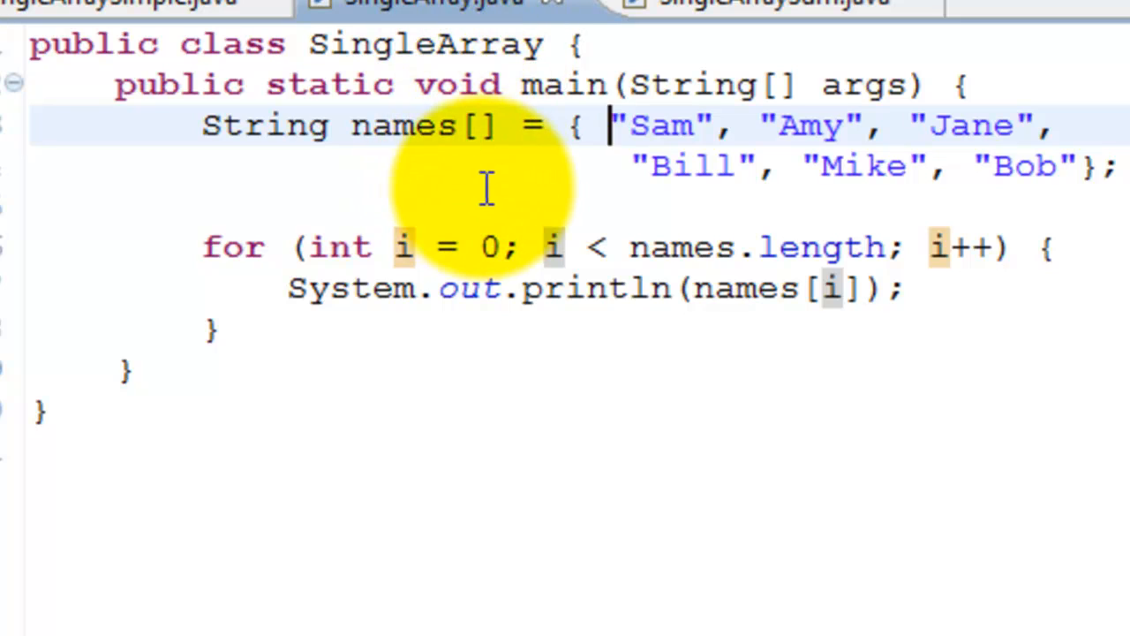
{"action": "mouse_move", "coordinate": [491, 191]}
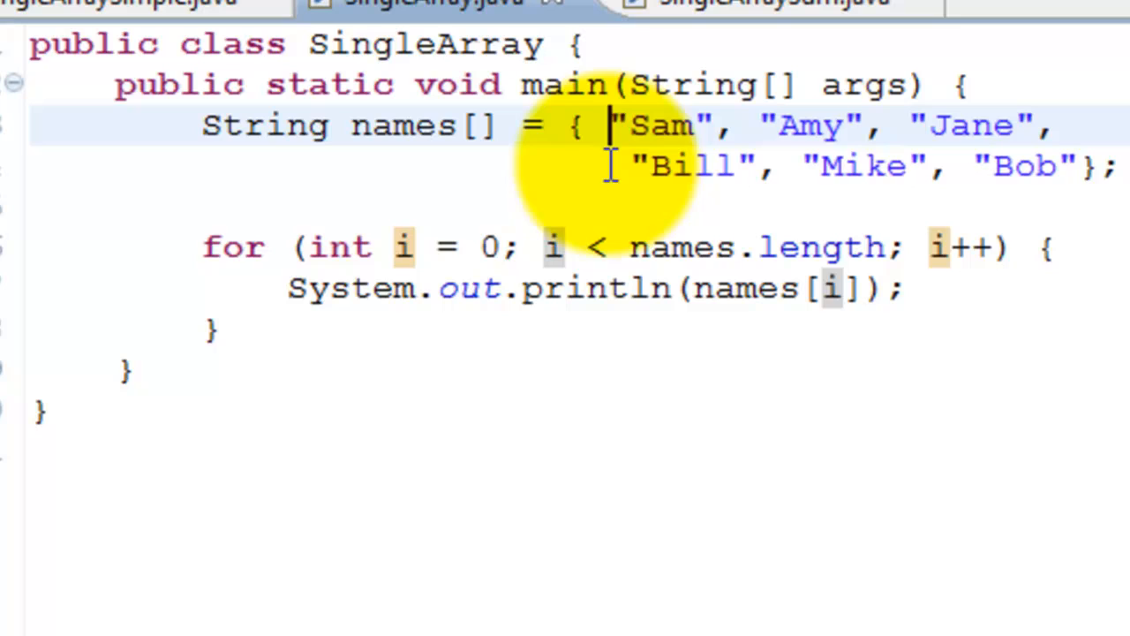
{"action": "left_click", "coordinate": [586, 124]}
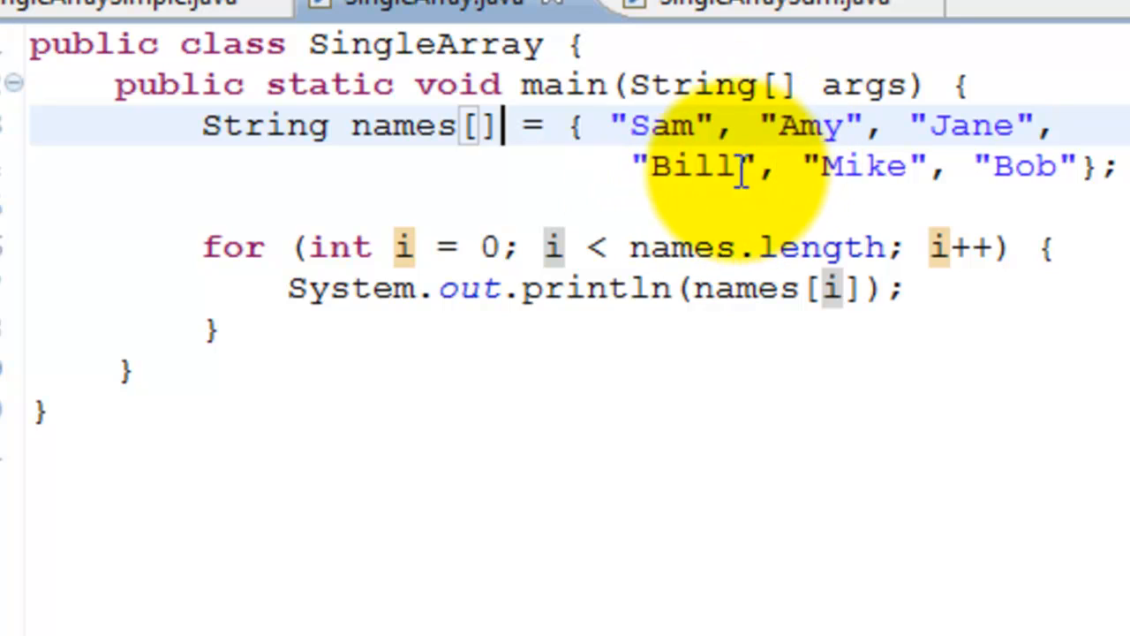
{"action": "mouse_move", "coordinate": [1050, 120]}
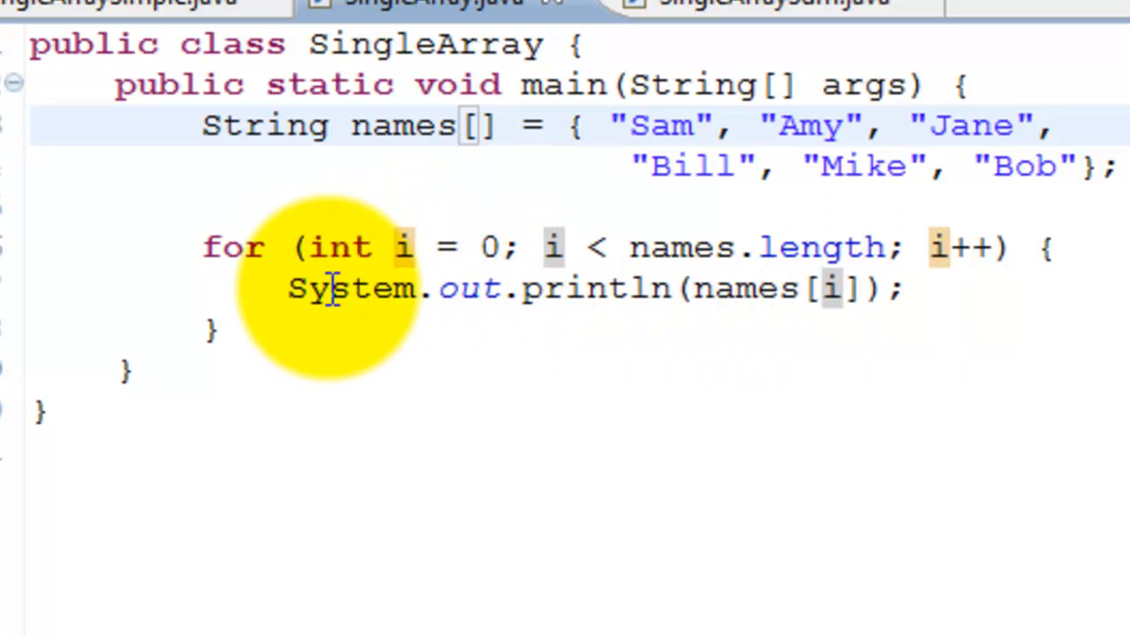
{"action": "mouse_move", "coordinate": [300, 261]}
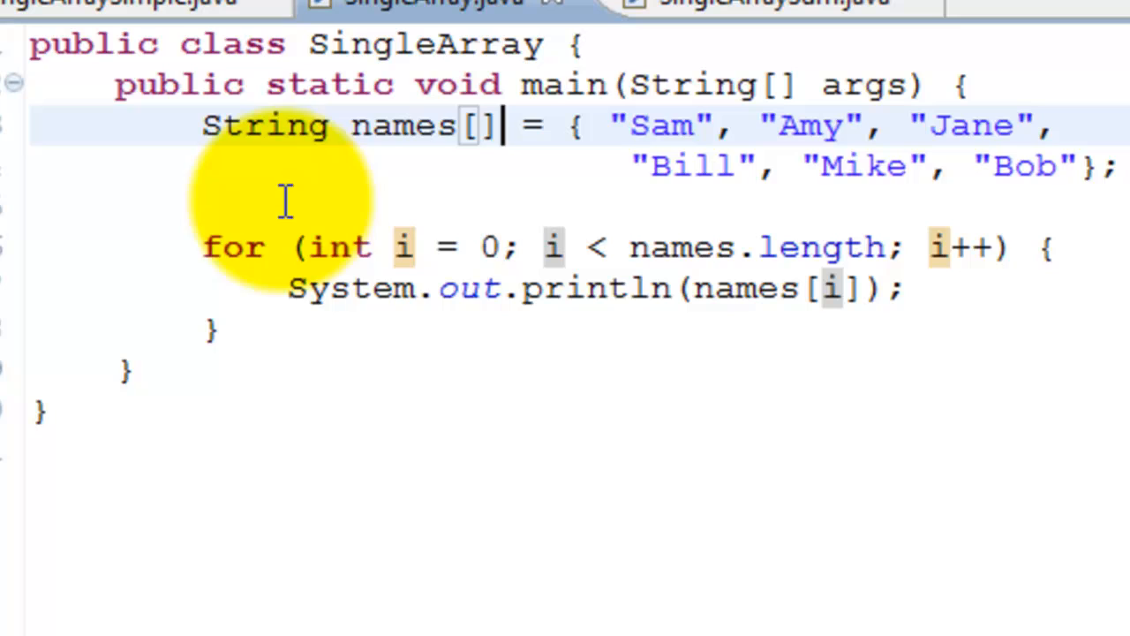
{"action": "mouse_move", "coordinate": [609, 247]}
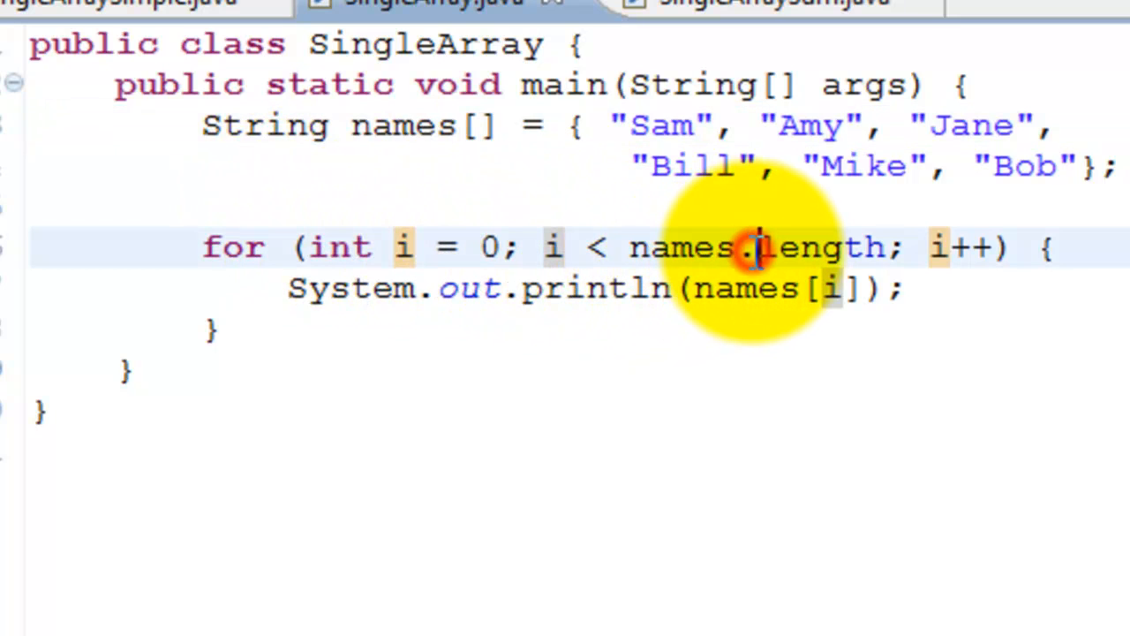
{"action": "left_click", "coordinate": [680, 247]}
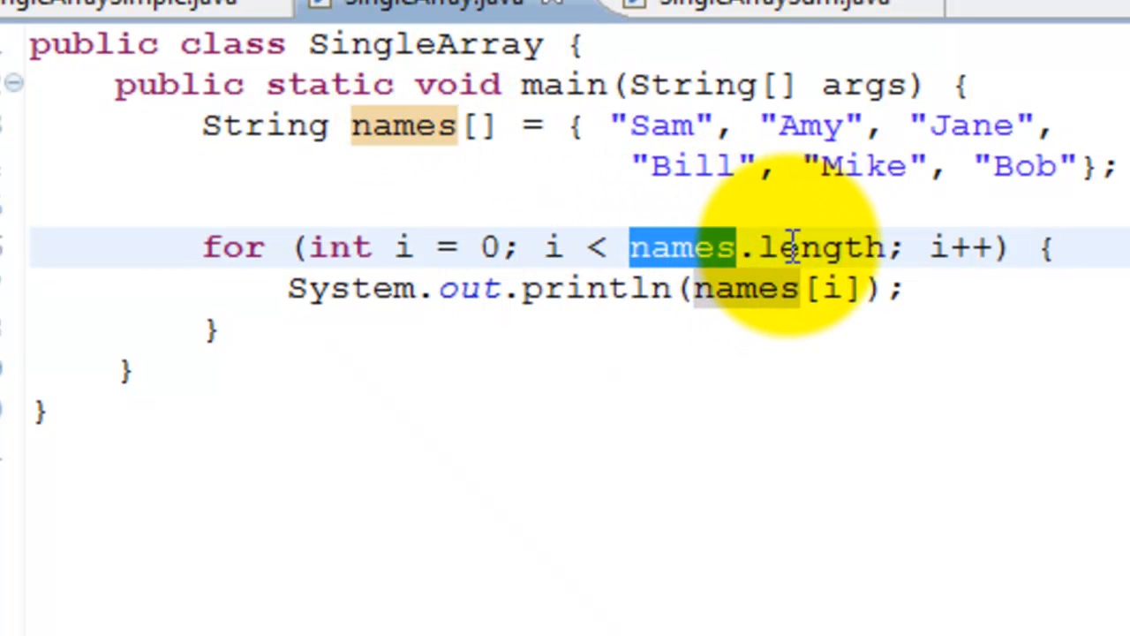
{"action": "double_click", "coordinate": [816, 247]}
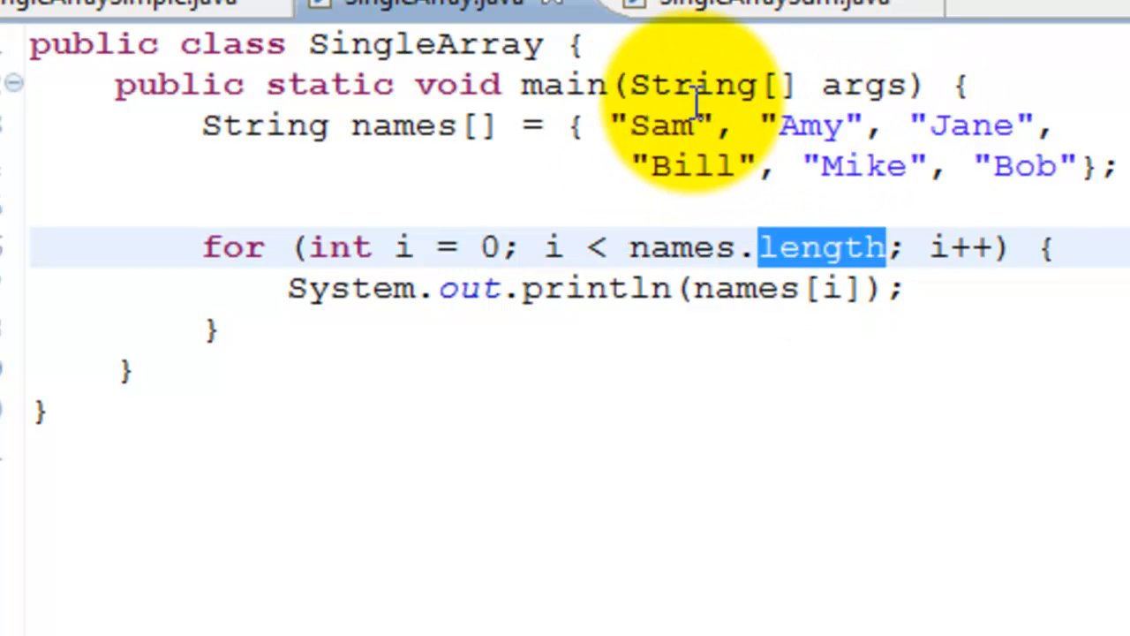
{"action": "mouse_move", "coordinate": [618, 247]}
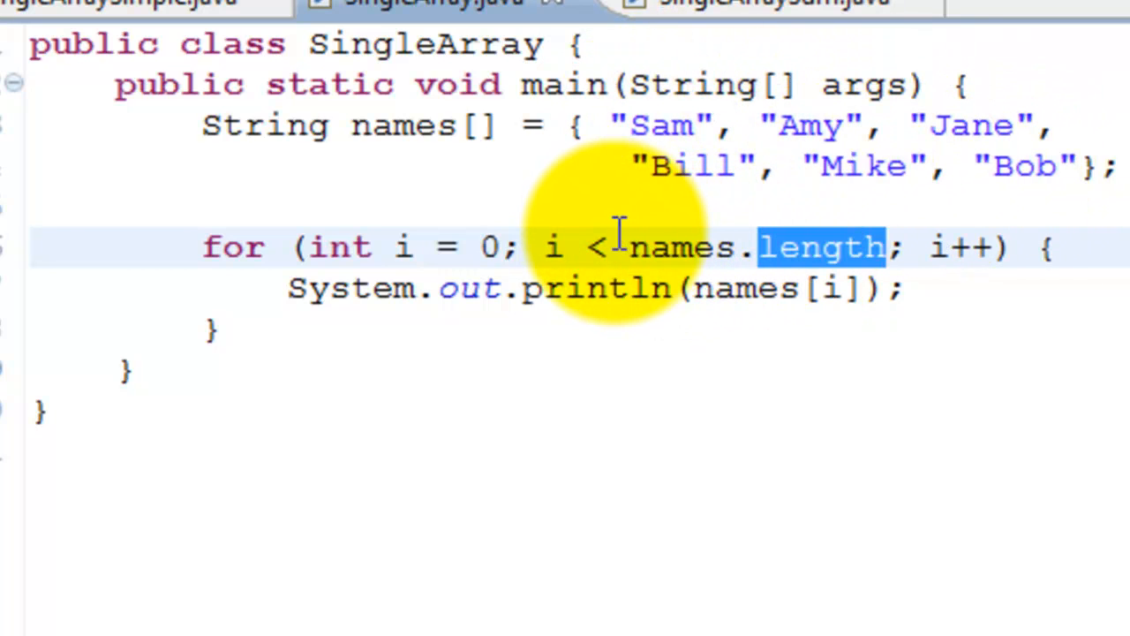
{"action": "mouse_move", "coordinate": [556, 245]}
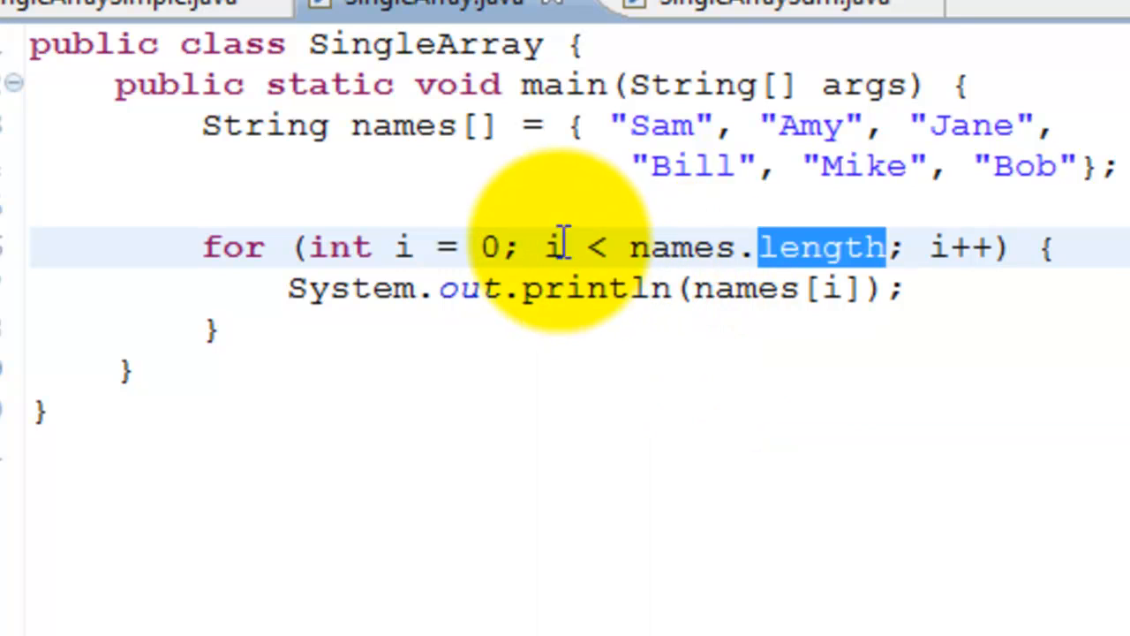
{"action": "mouse_move", "coordinate": [1007, 279]}
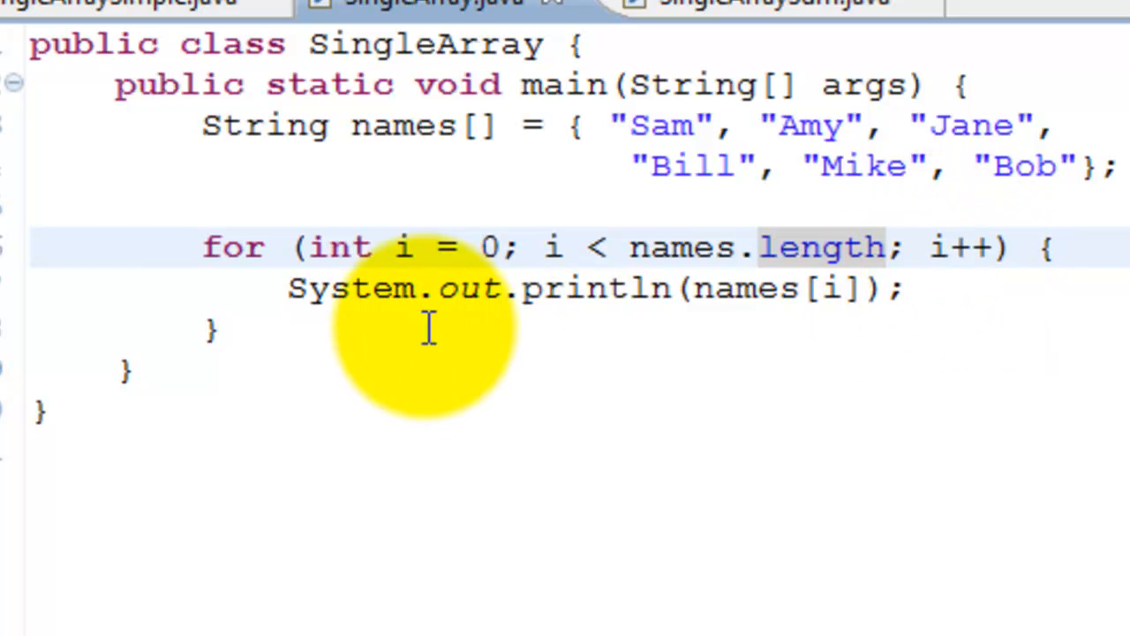
{"action": "double_click", "coordinate": [745, 288]}
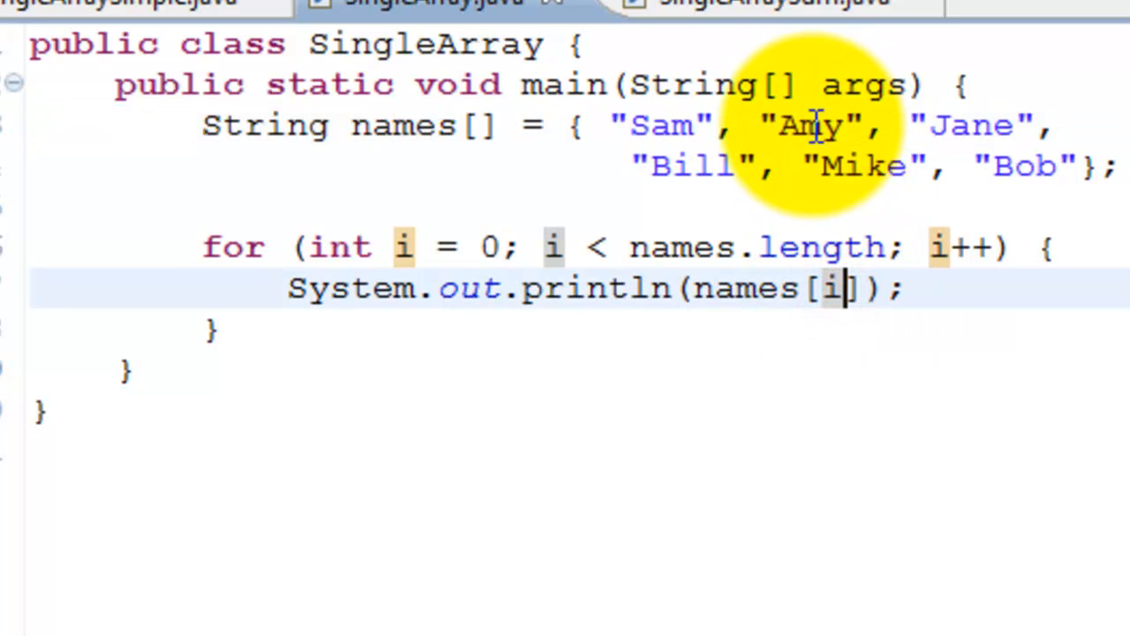
{"action": "double_click", "coordinate": [809, 123]}
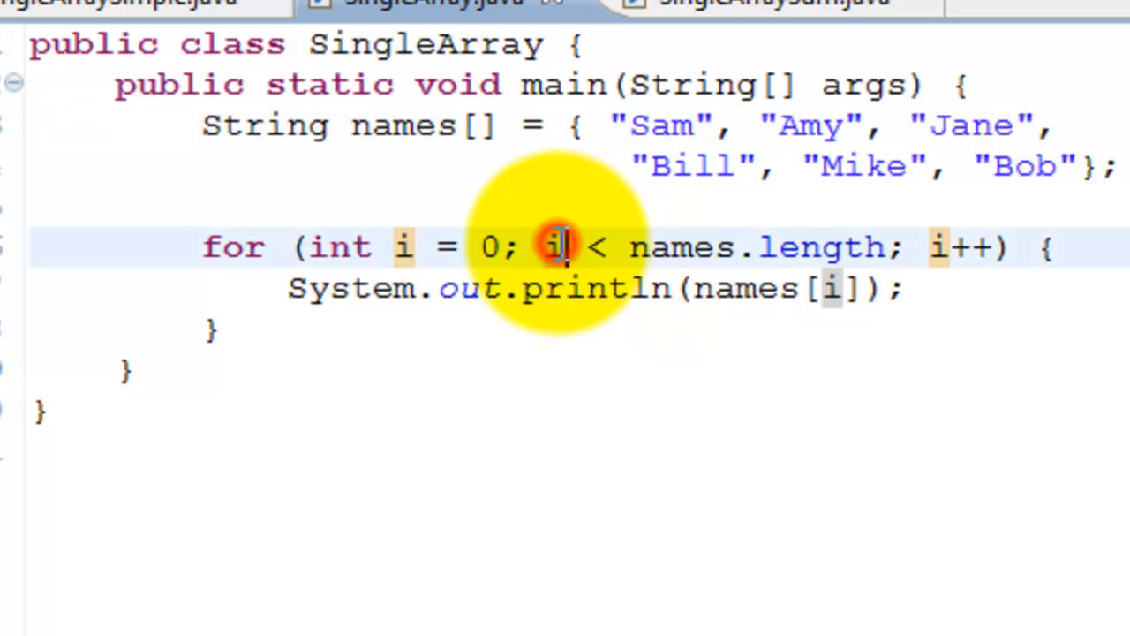
{"action": "mouse_move", "coordinate": [988, 168]}
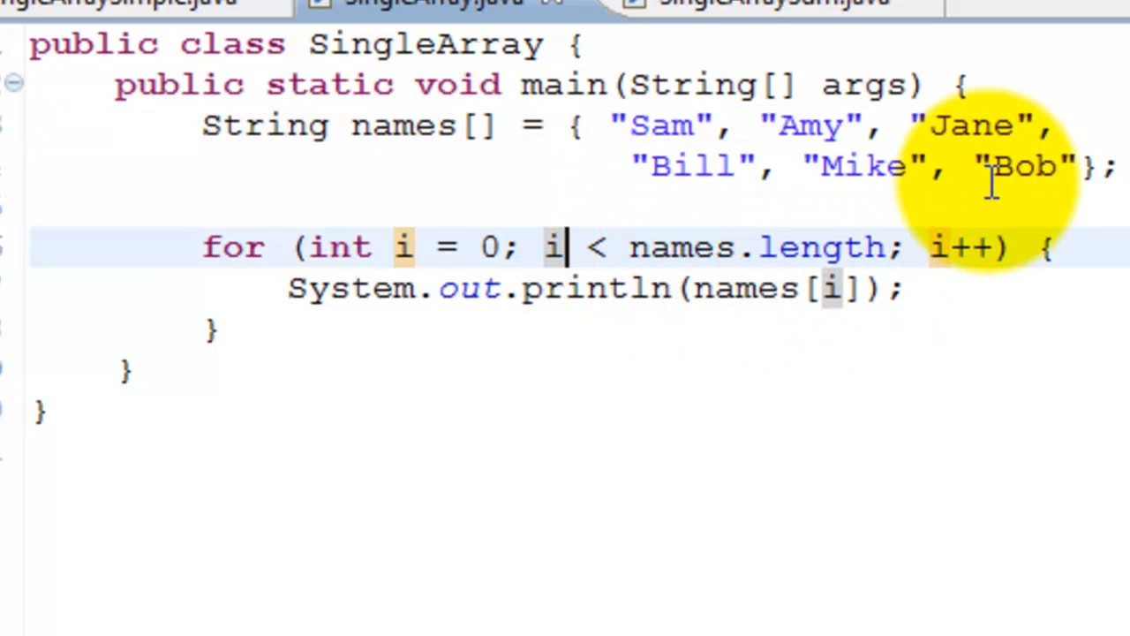
{"action": "double_click", "coordinate": [1024, 166]}
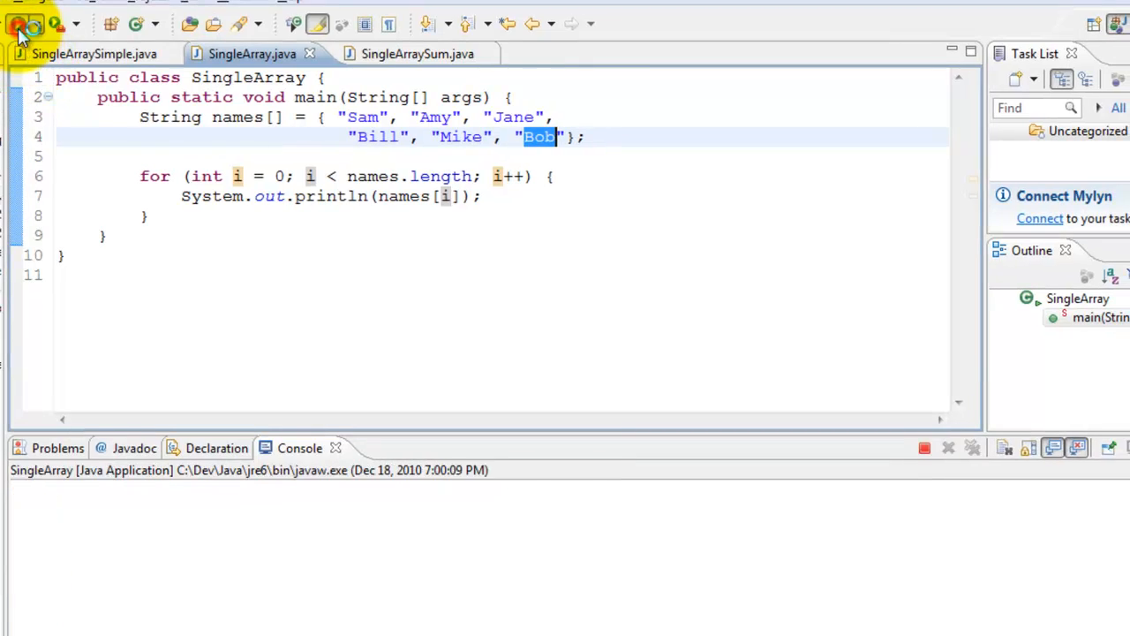
Step: Run SingleArray so the console lists Sam, Amy, Jane, Bill, Mike and Bob
{"action": "left_click", "coordinate": [18, 24]}
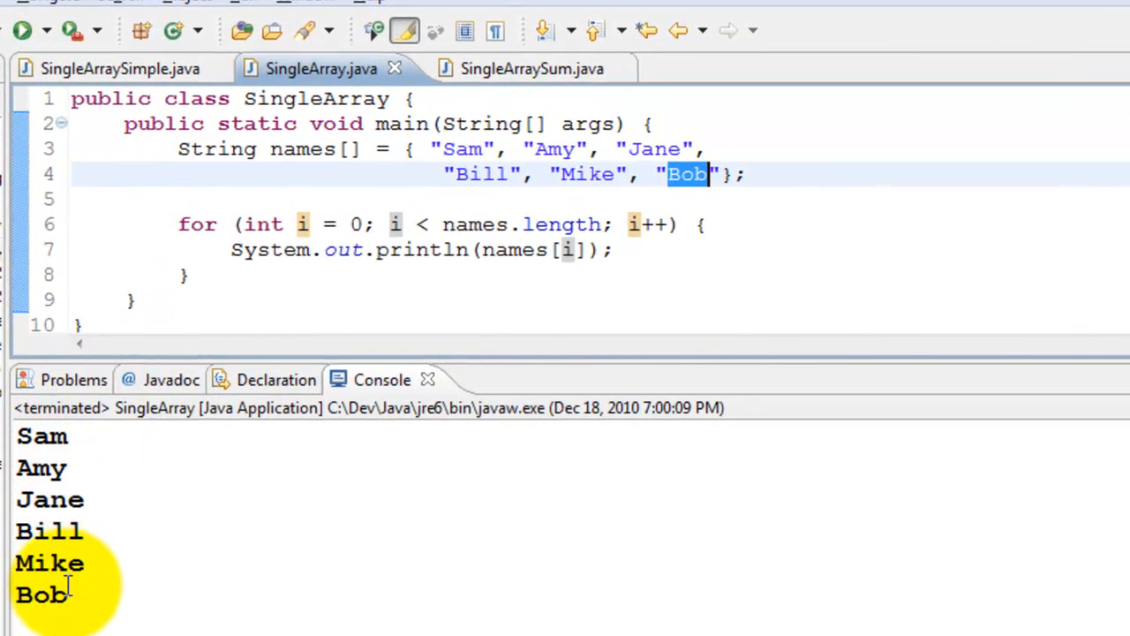
{"action": "left_click", "coordinate": [514, 67]}
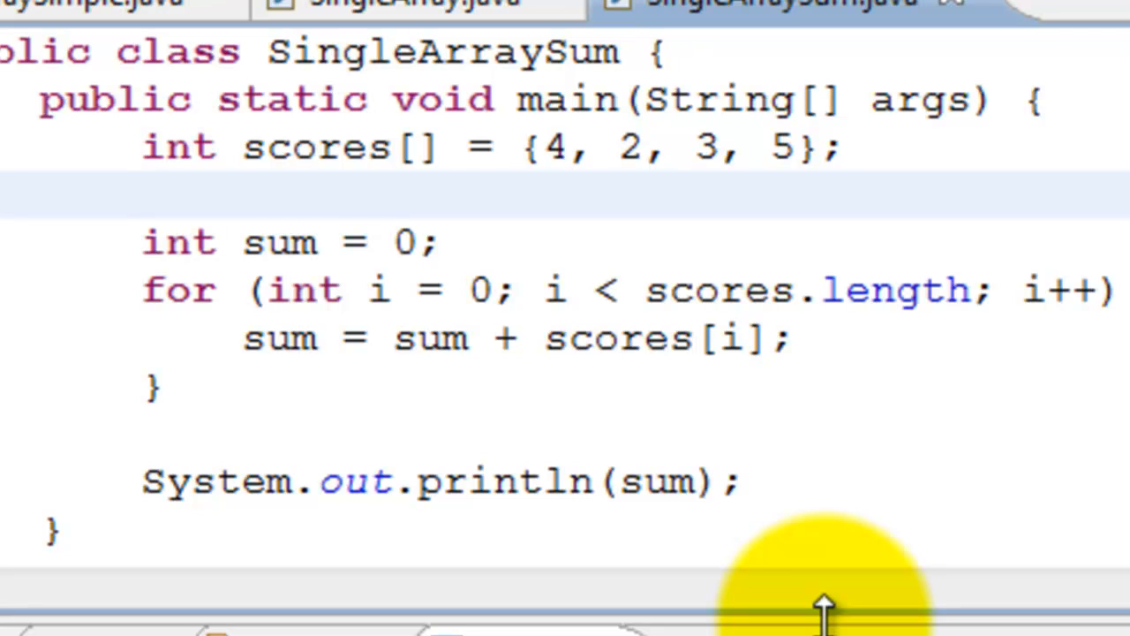
{"action": "mouse_move", "coordinate": [601, 309]}
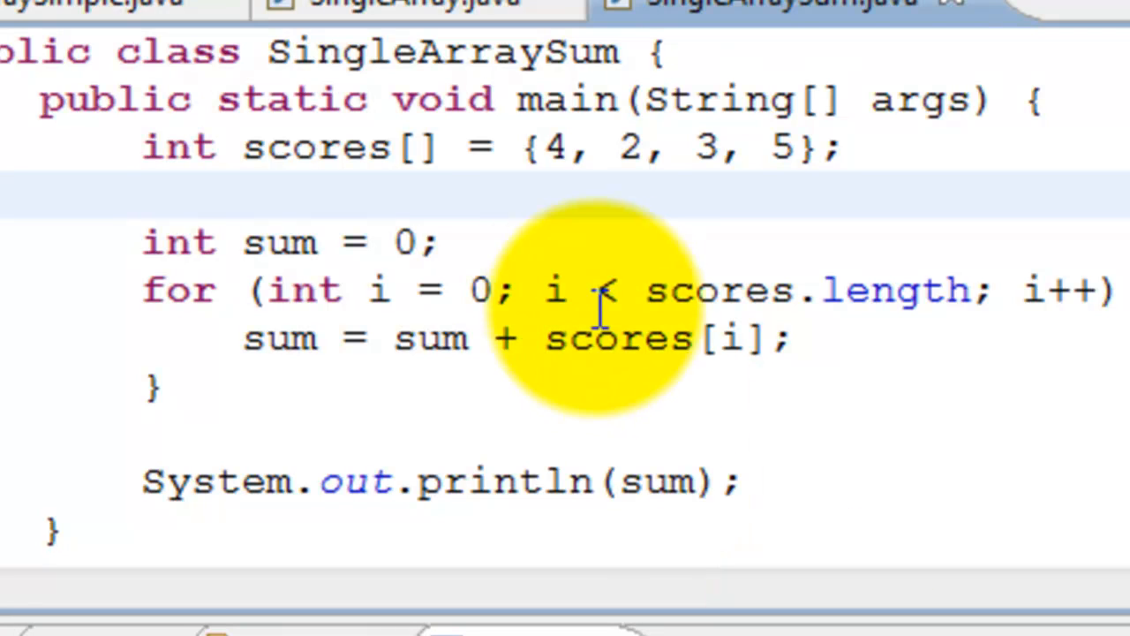
{"action": "mouse_move", "coordinate": [350, 148]}
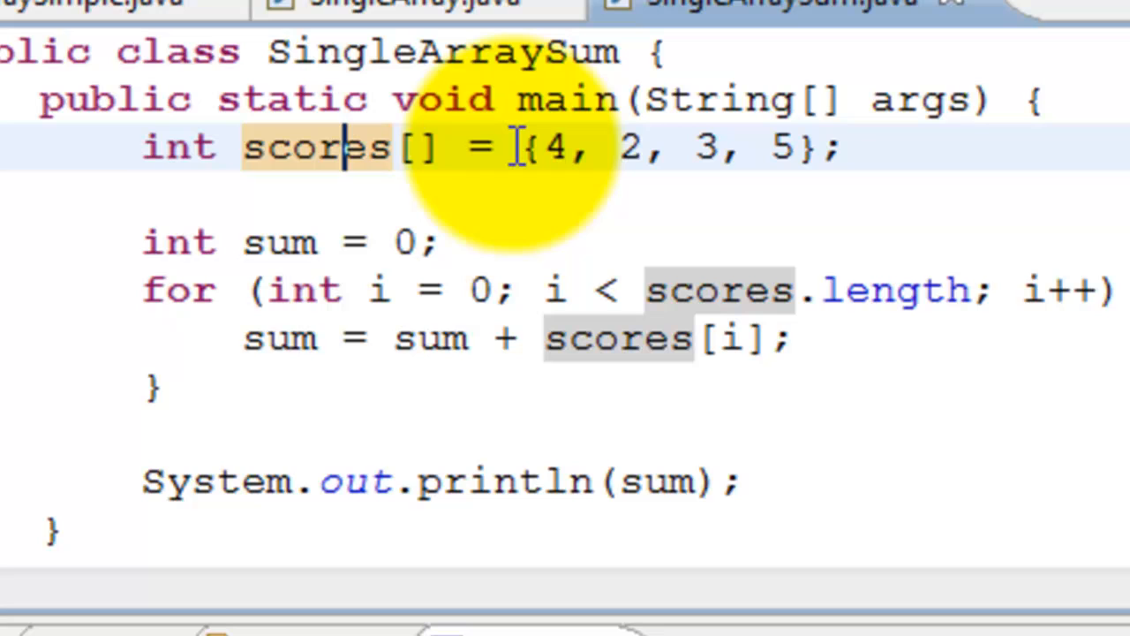
{"action": "mouse_move", "coordinate": [636, 185]}
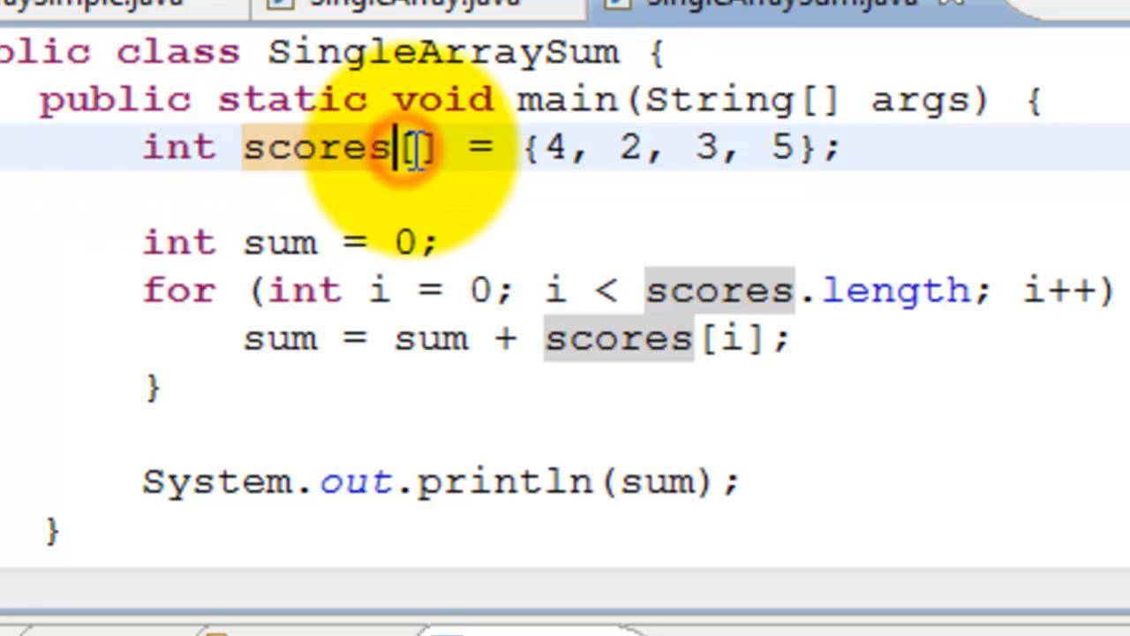
{"action": "mouse_move", "coordinate": [720, 145]}
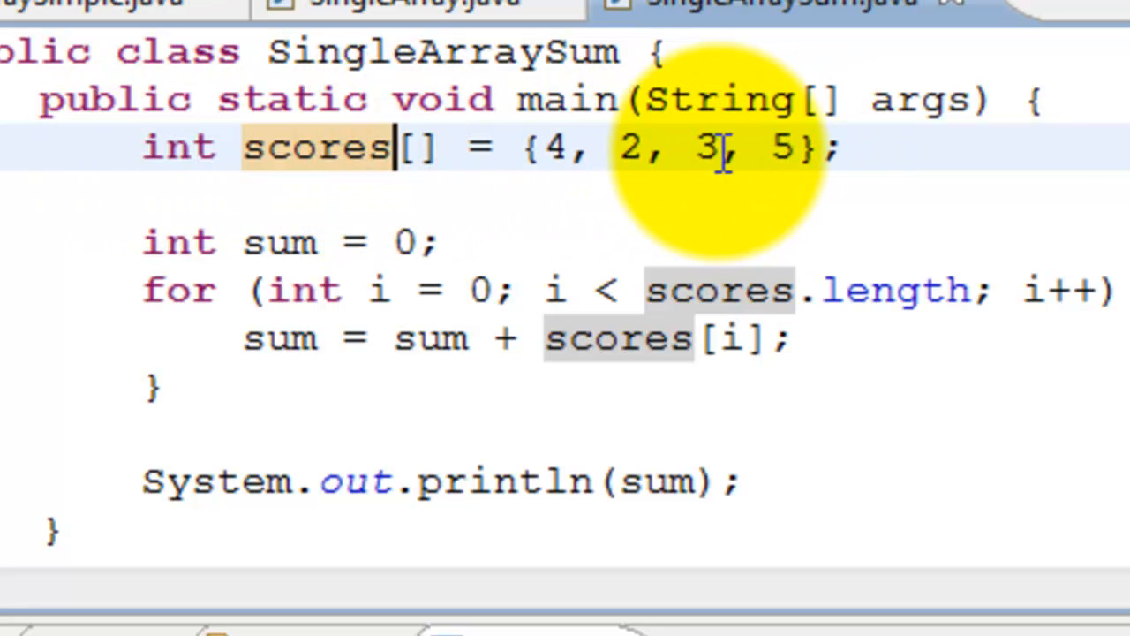
{"action": "mouse_move", "coordinate": [724, 185]}
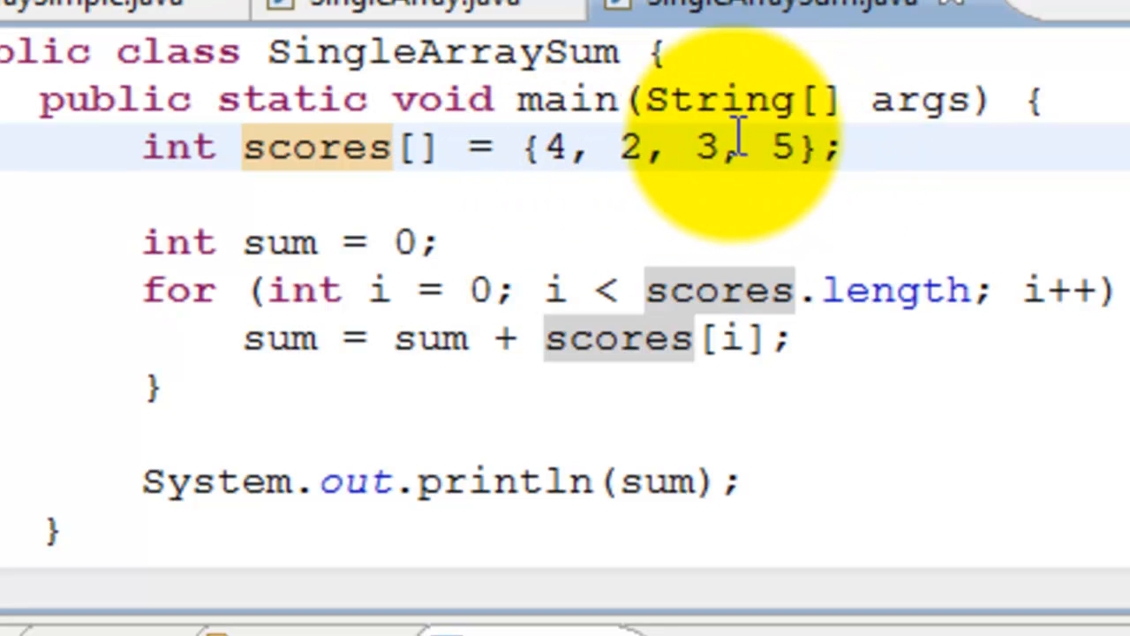
{"action": "mouse_move", "coordinate": [344, 274]}
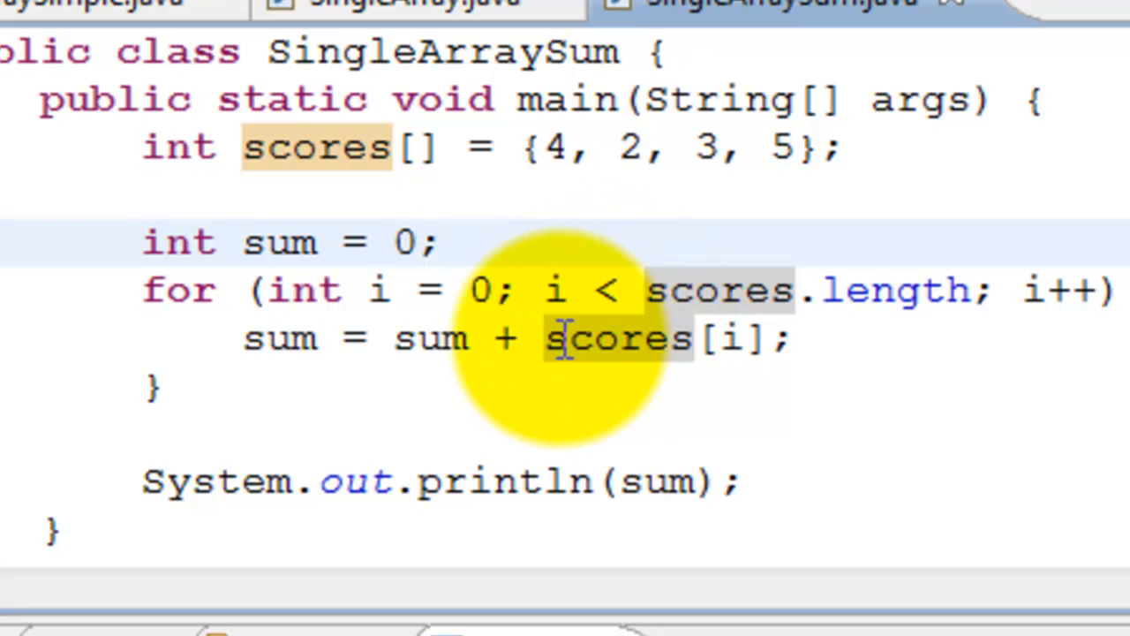
{"action": "mouse_move", "coordinate": [427, 339]}
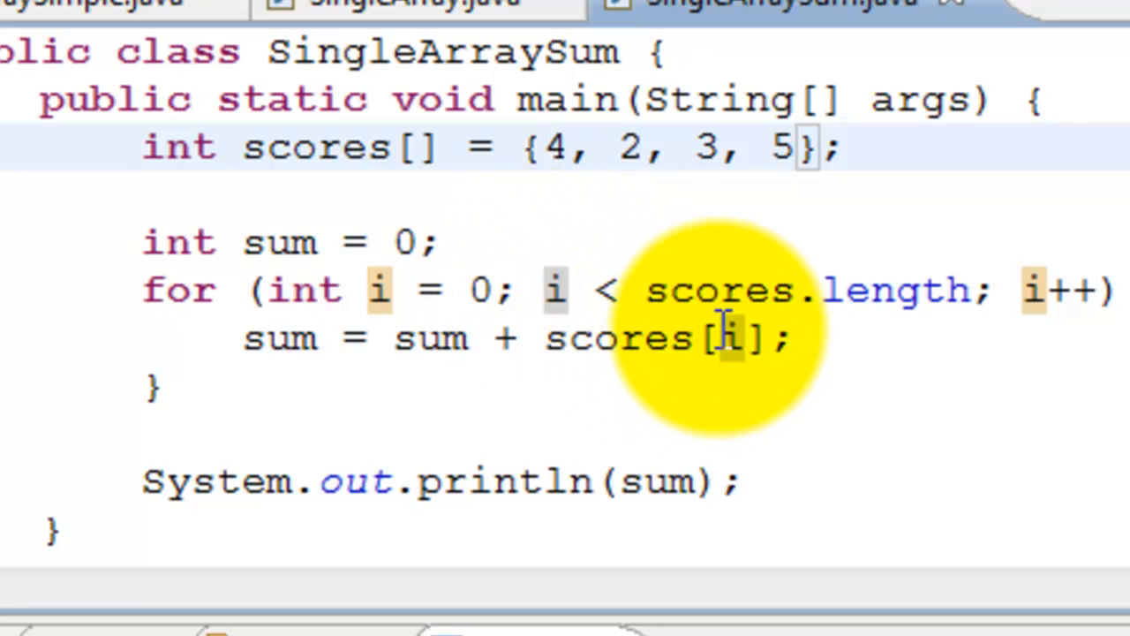
{"action": "mouse_move", "coordinate": [635, 142]}
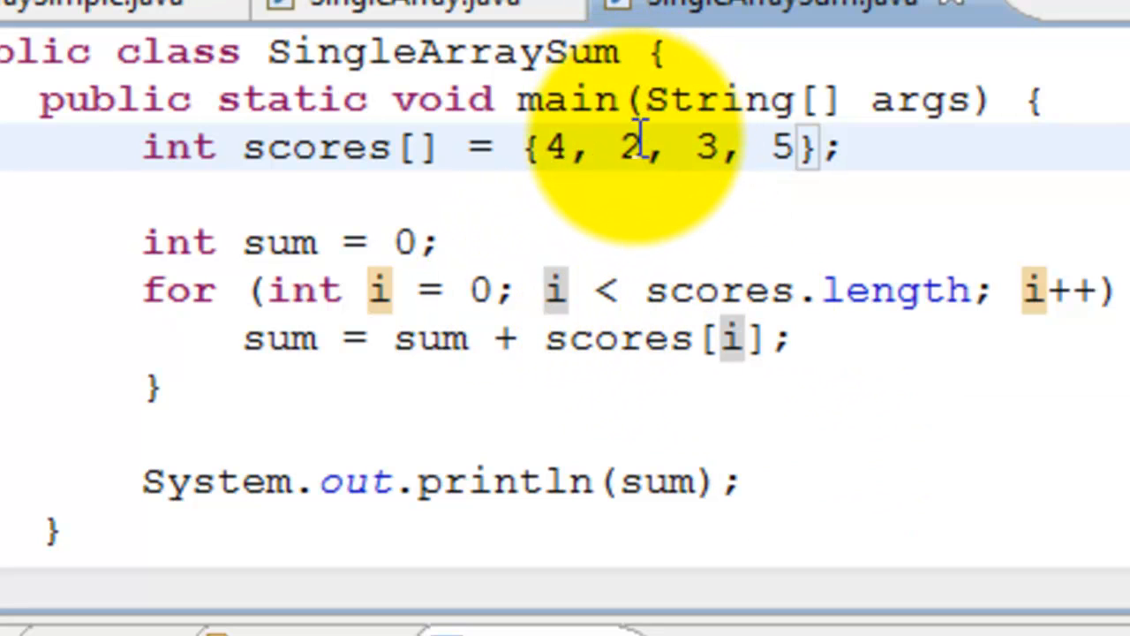
Step: Review the scores list 4, 2, 3, 5 and the summing loop in SingleArraySum.java
{"action": "double_click", "coordinate": [629, 145]}
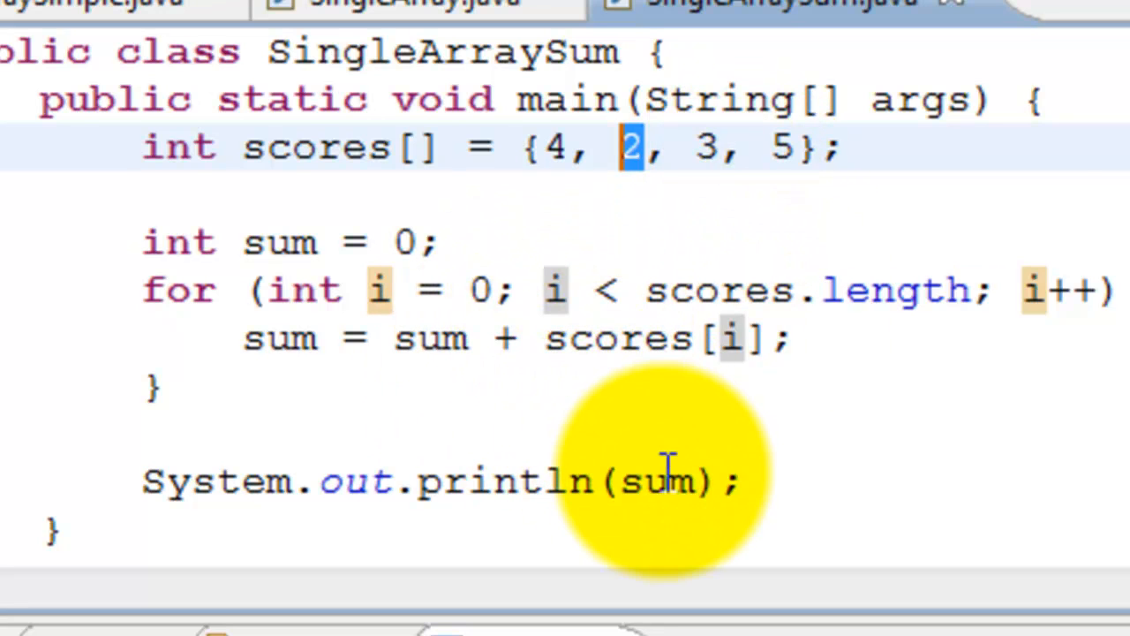
{"action": "left_click", "coordinate": [591, 480]}
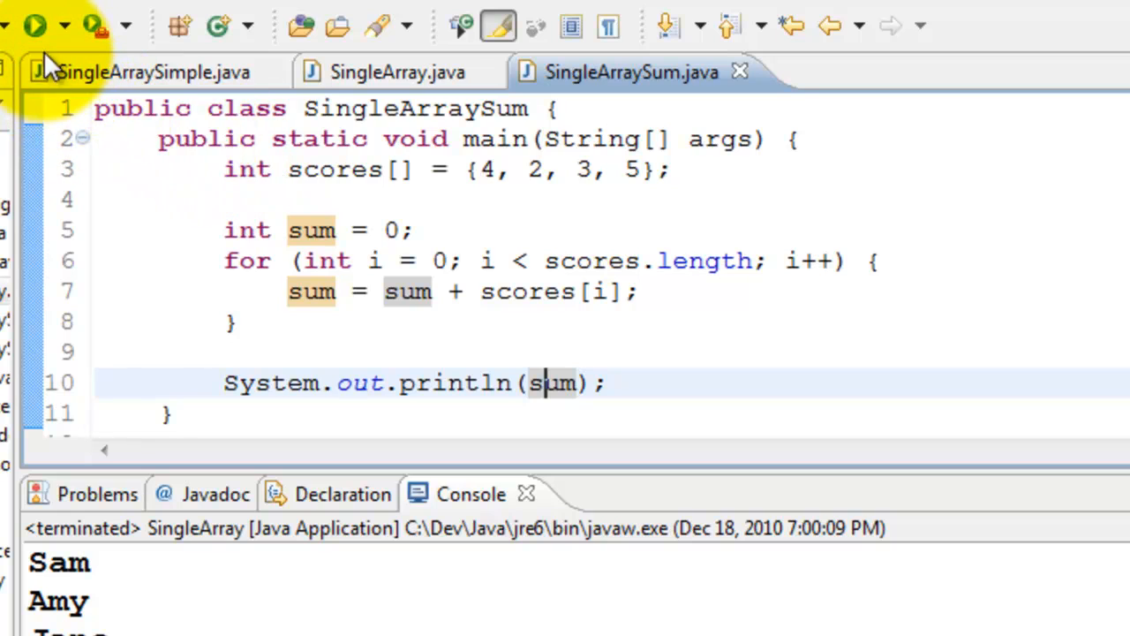
Step: Run SingleArraySum so the console prints the total 14
{"action": "left_click", "coordinate": [33, 24]}
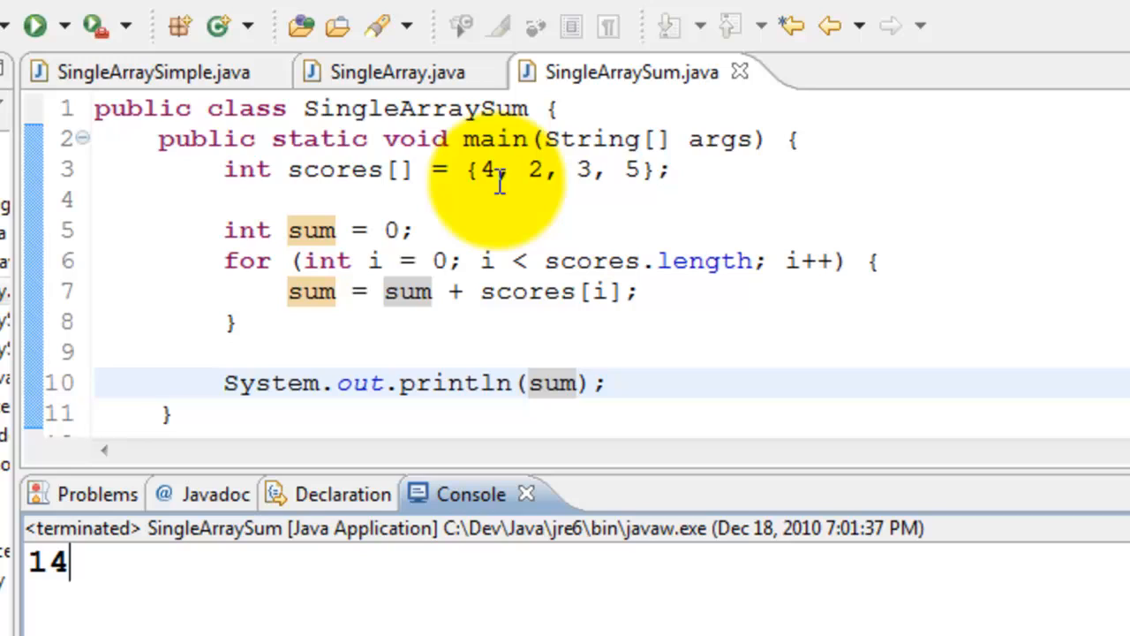
{"action": "mouse_move", "coordinate": [548, 170]}
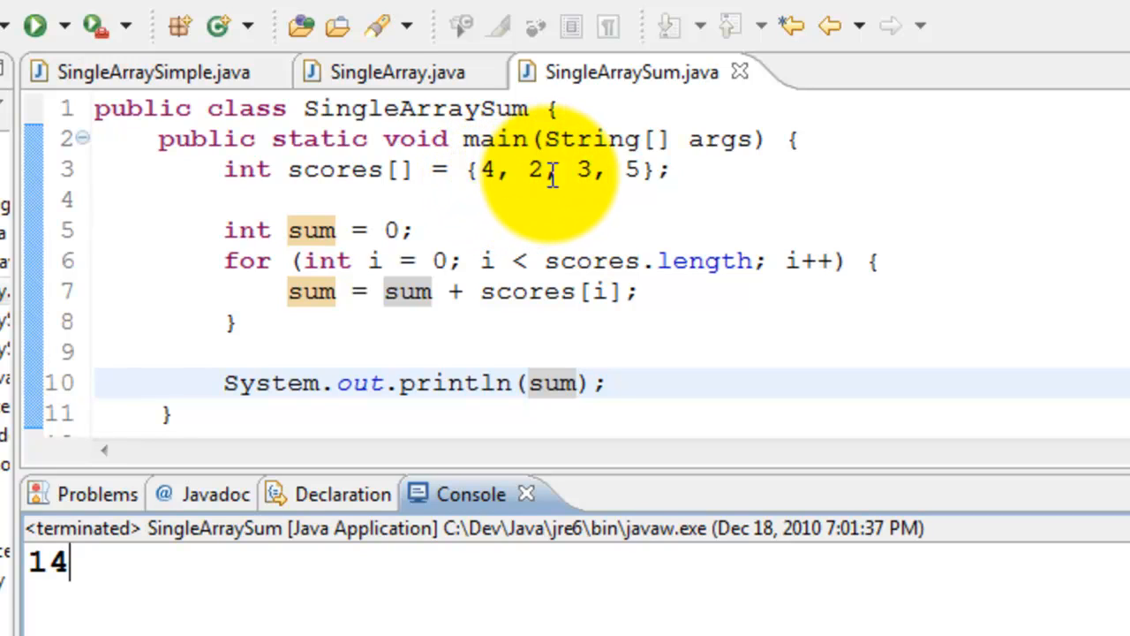